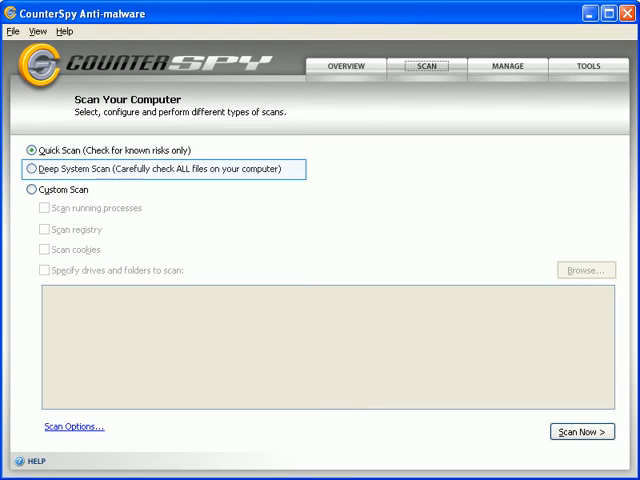
Step: Leave scan settings unchanged and run a quick scan finding EICAR and a cookie (47 traces)
{"action": "left_click", "coordinate": [35, 190]}
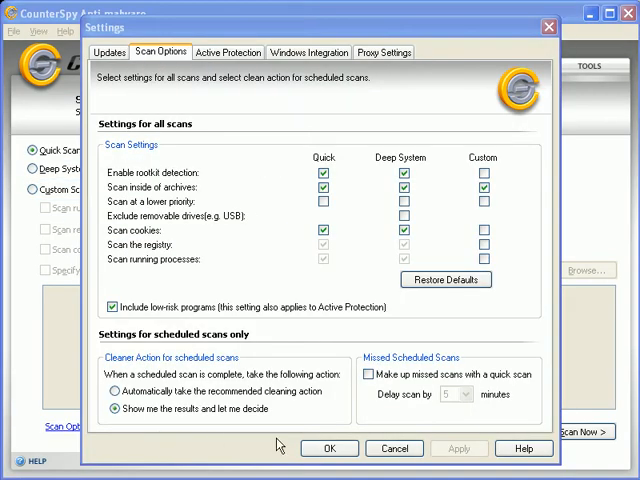
{"action": "left_click", "coordinate": [329, 447]}
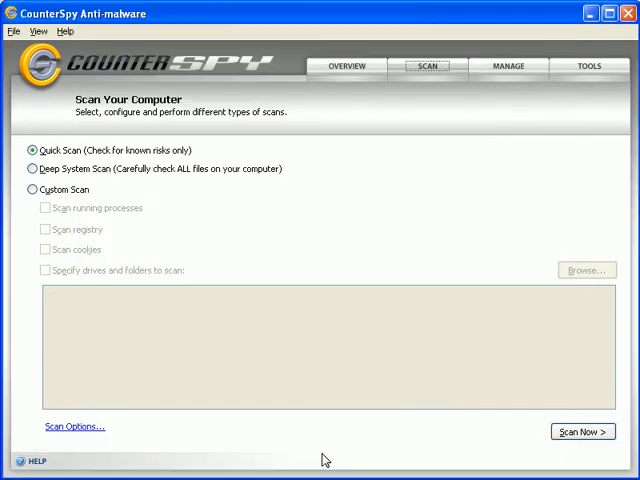
{"action": "left_click", "coordinate": [583, 431]}
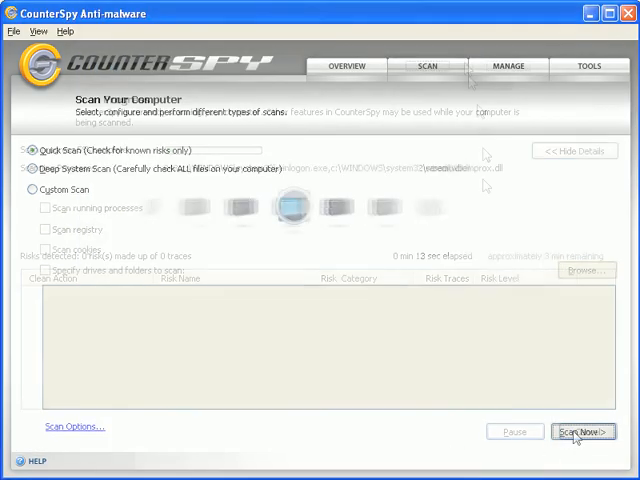
{"action": "left_click", "coordinate": [346, 66]}
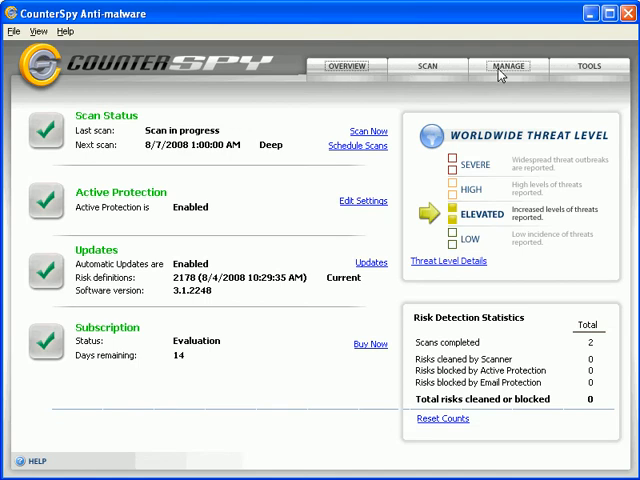
{"action": "left_click", "coordinate": [590, 66]}
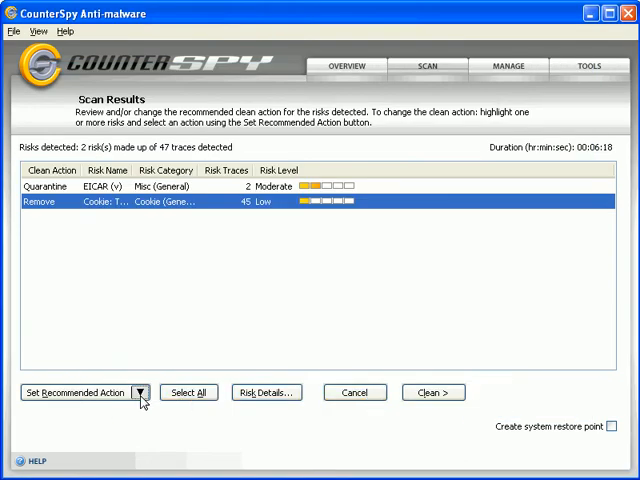
{"action": "left_click", "coordinate": [146, 391]}
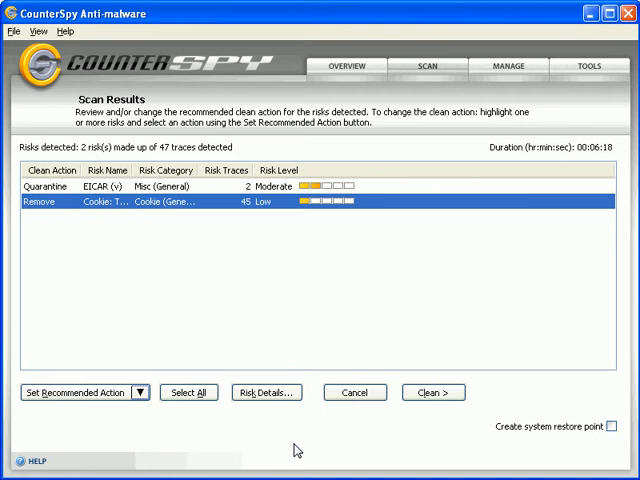
Step: Clean the two detected risks, quarantining EICAR and removing the cookie
{"action": "left_click", "coordinate": [508, 66]}
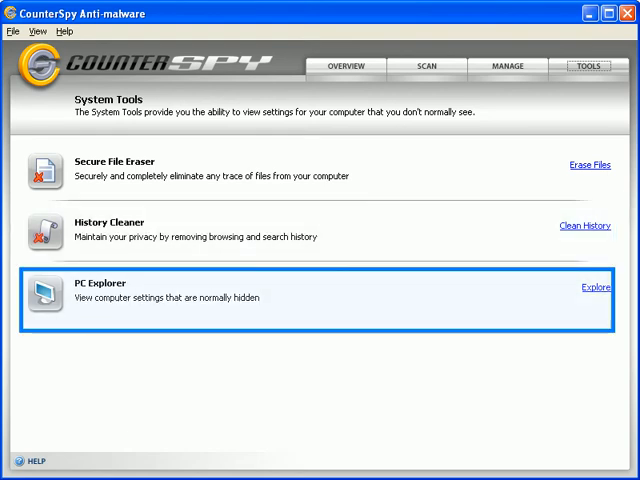
Step: Review the daily 1:00 AM deep scan schedule, then return to the overview showing 47 risks cleaned
{"action": "left_click", "coordinate": [345, 67]}
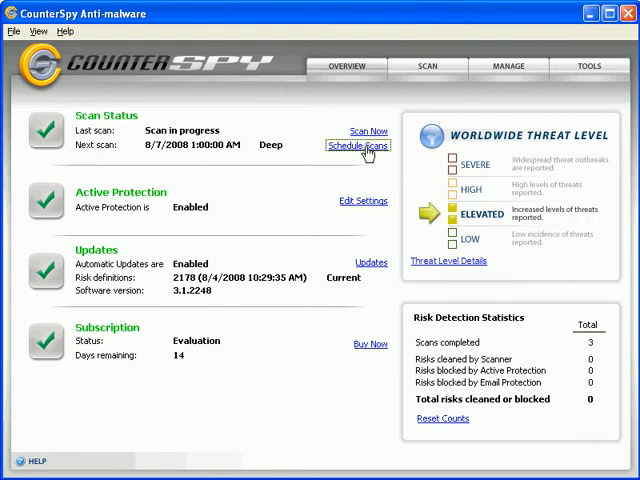
{"action": "left_click", "coordinate": [357, 146]}
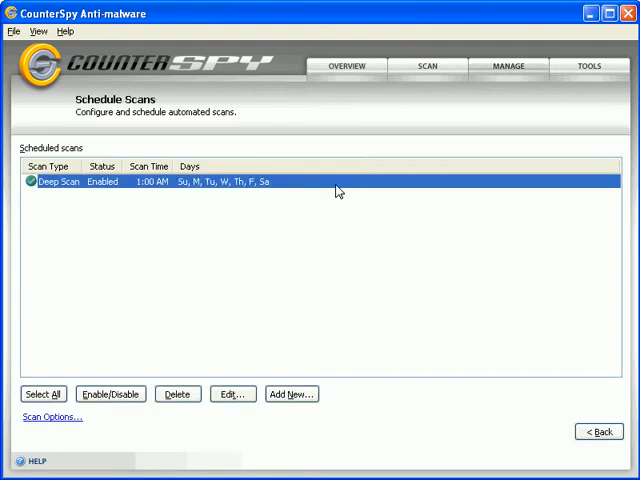
{"action": "mouse_move", "coordinate": [462, 294]}
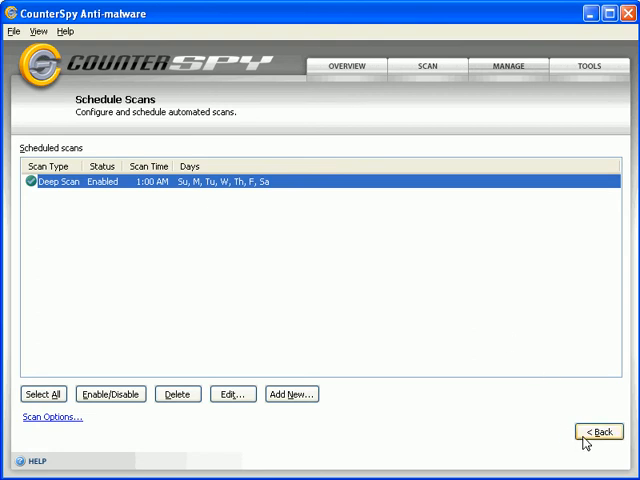
{"action": "left_click", "coordinate": [598, 431]}
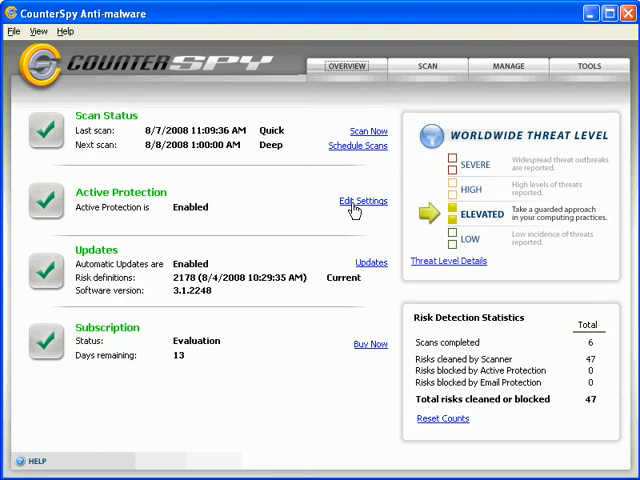
Step: Review Active Protection, then open Settings on Updates (definitions 2178, checks every 2 hours)
{"action": "left_click", "coordinate": [361, 201]}
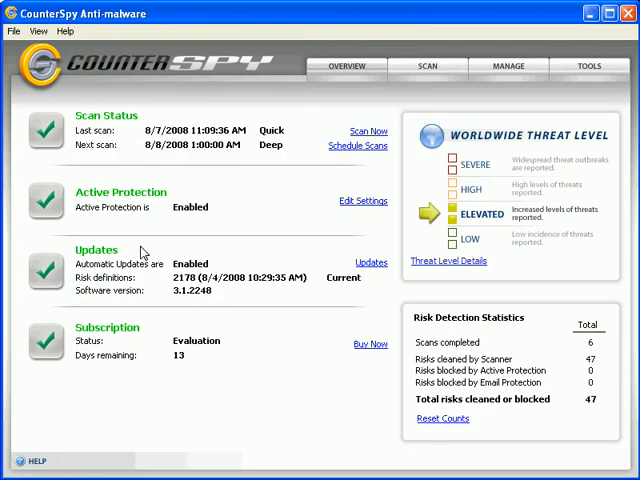
{"action": "left_click", "coordinate": [11, 31]}
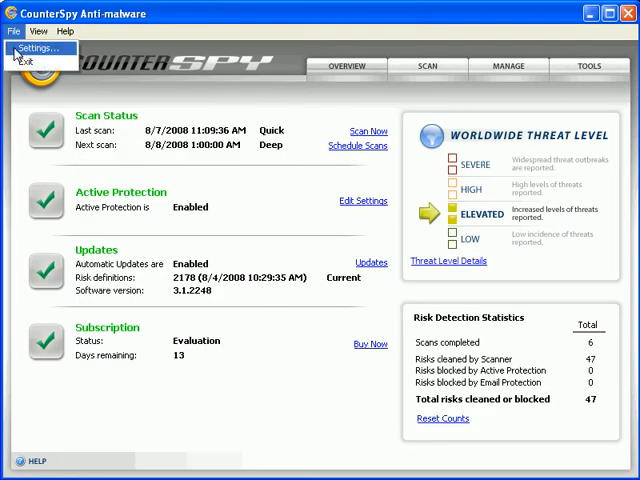
{"action": "left_click", "coordinate": [40, 46]}
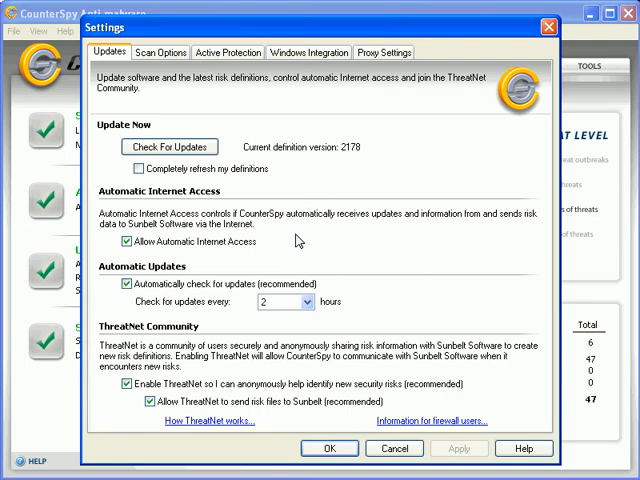